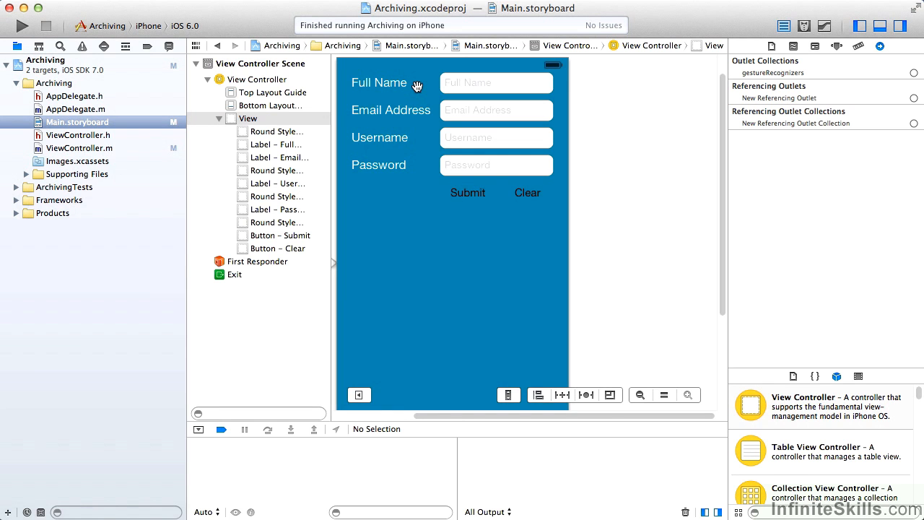
pyautogui.moveTo(442, 87)
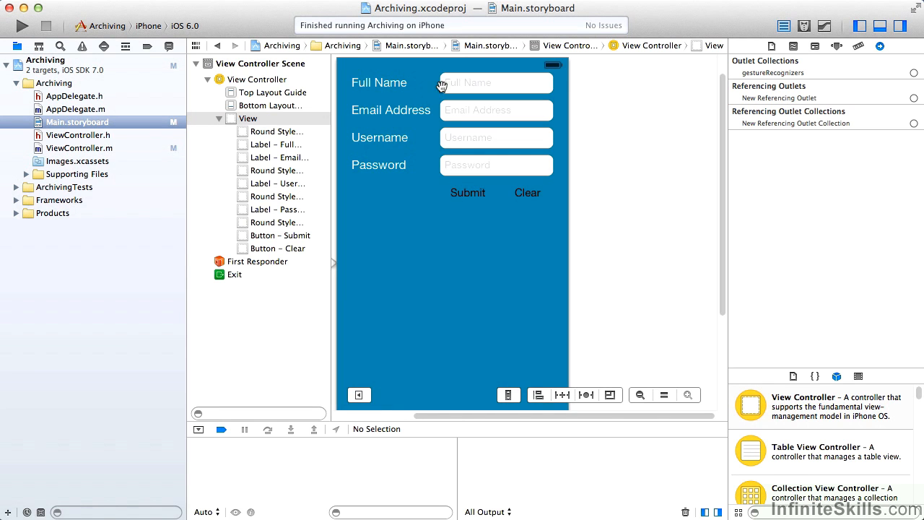
# Step: Inspect the Username, Password and Clear connections, then switch to ViewController.m
pyautogui.click(496, 83)
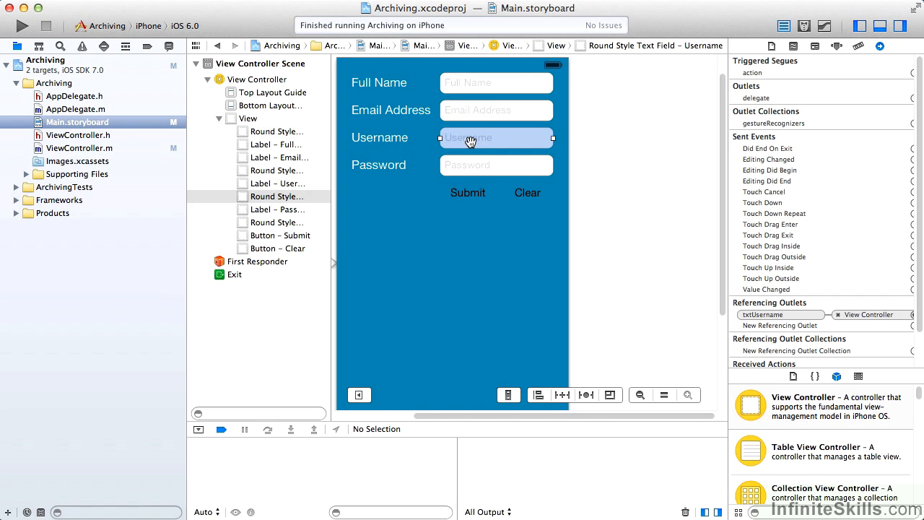
pyautogui.click(497, 165)
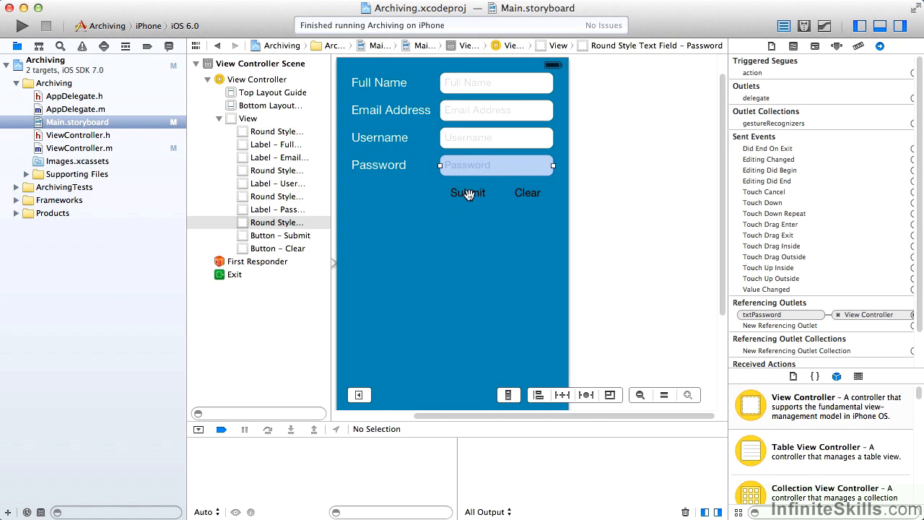
pyautogui.click(467, 192)
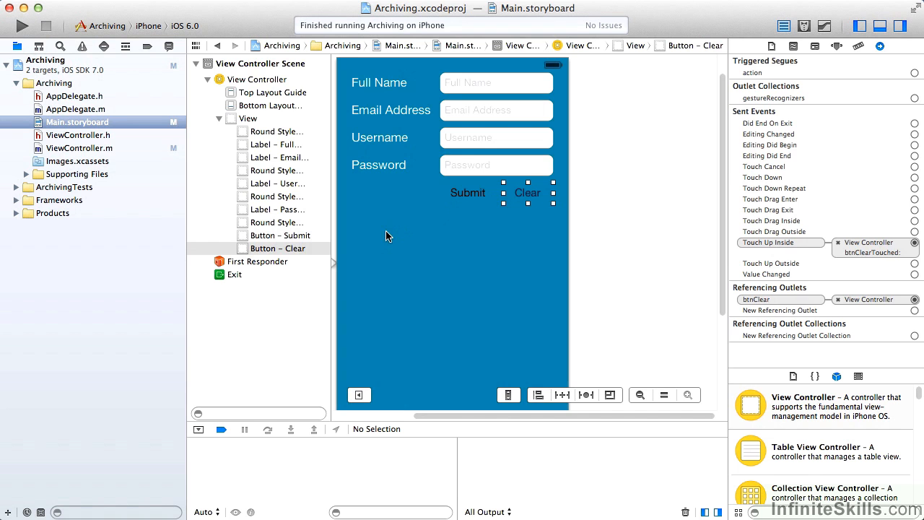
pyautogui.click(78, 147)
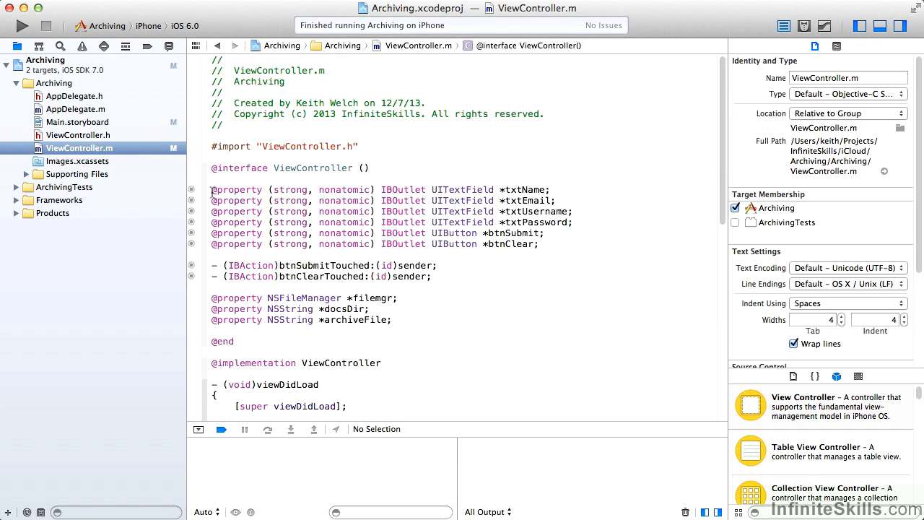
# Step: Highlight btnSubmitTouched, btnClearTouched and the NSFileManager and NSString property types
pyautogui.moveTo(211, 189); pyautogui.dragTo(545, 242)
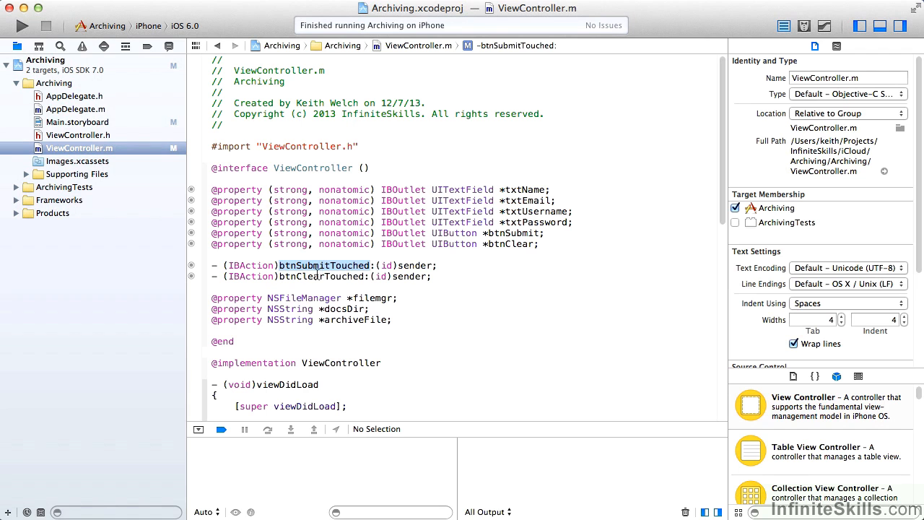
pyautogui.click(320, 275)
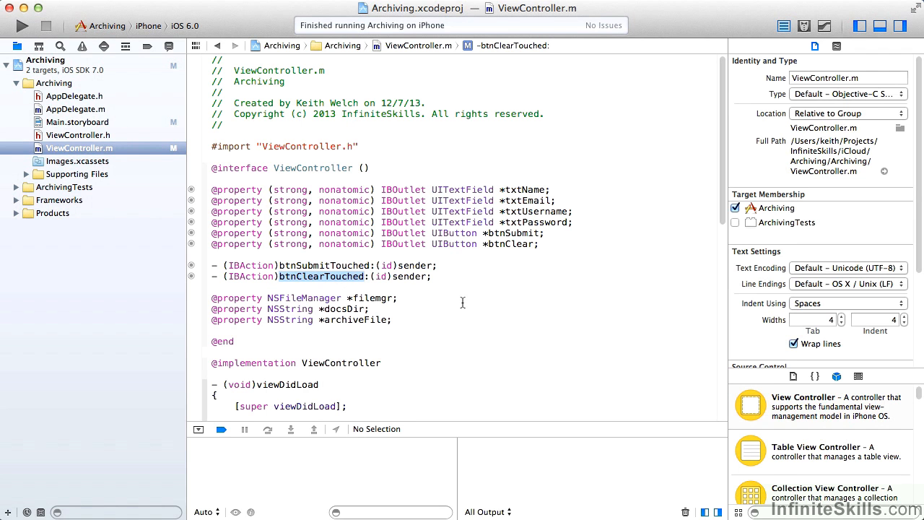
pyautogui.moveTo(303, 299)
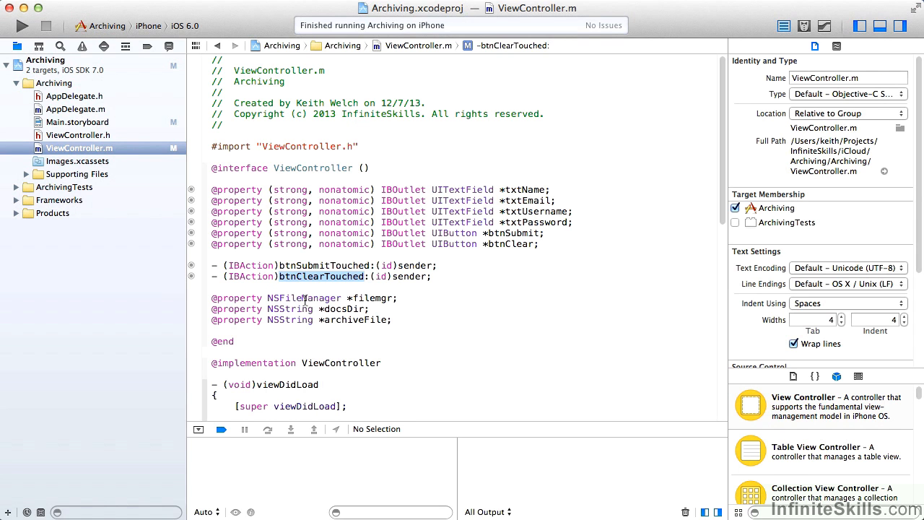
pyautogui.doubleClick(303, 297)
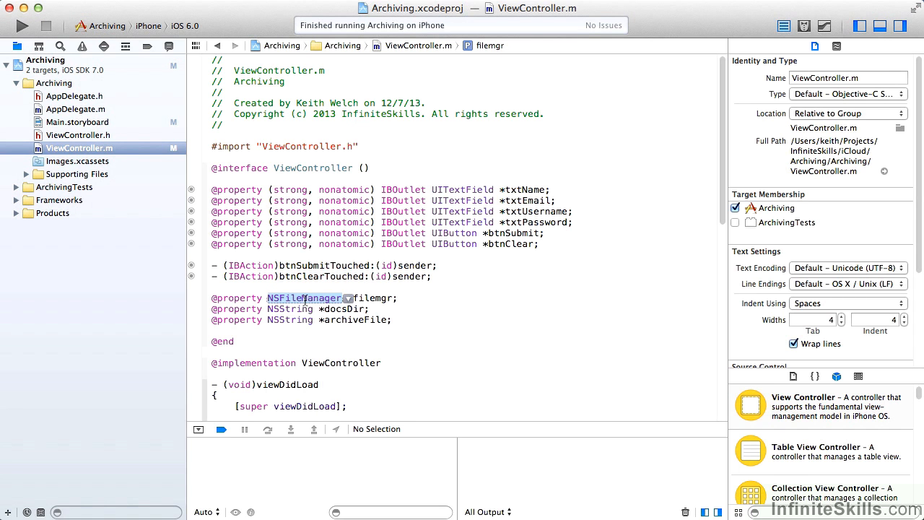
pyautogui.click(290, 309)
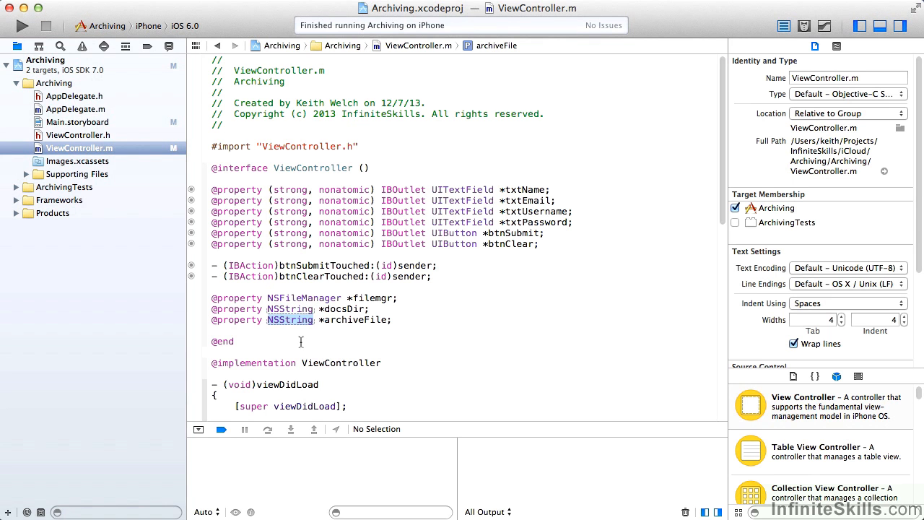
pyautogui.scroll(-3)
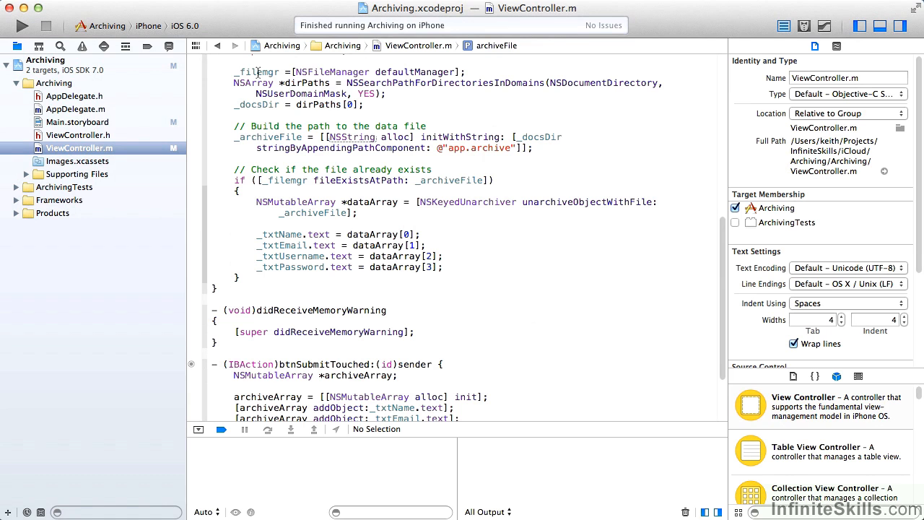
pyautogui.doubleClick(257, 72)
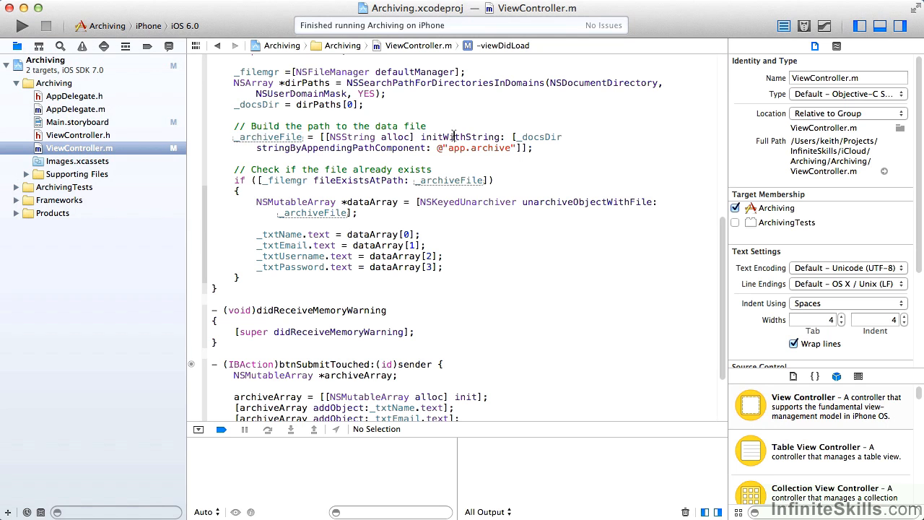
pyautogui.doubleClick(459, 136)
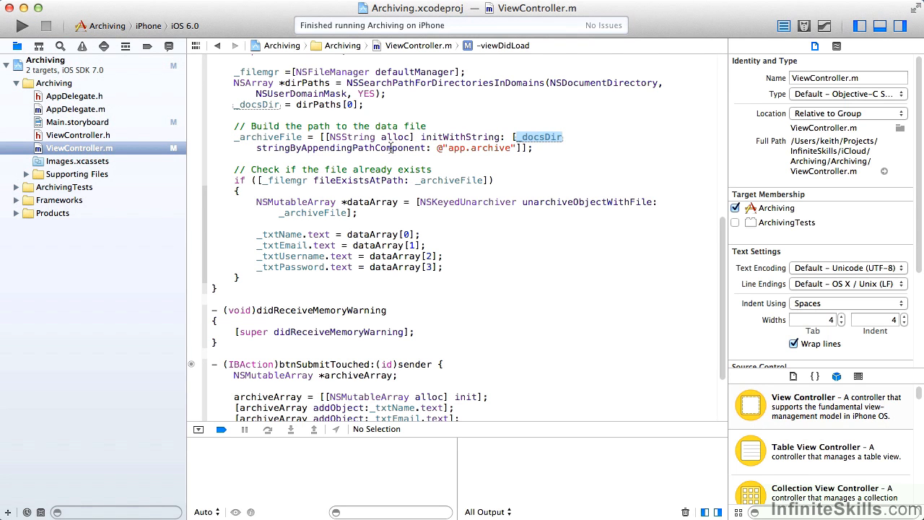
pyautogui.doubleClick(341, 147)
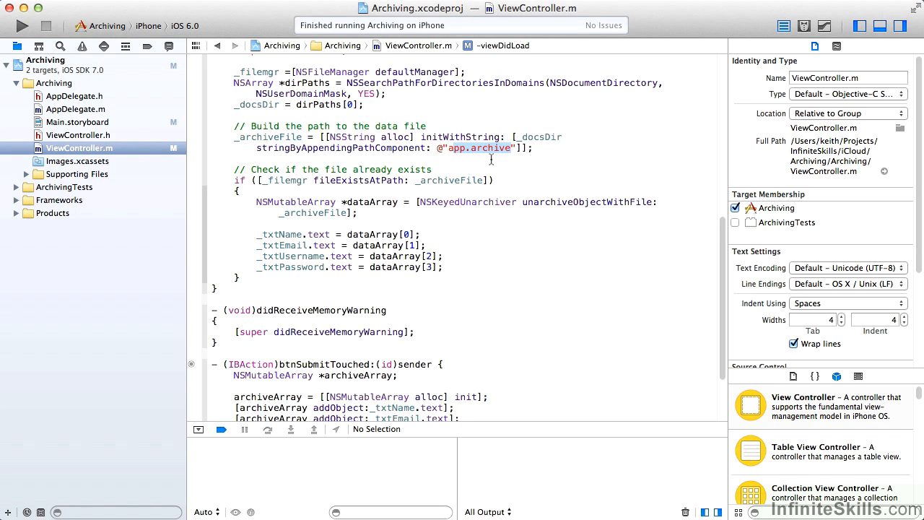
pyautogui.moveTo(286, 182)
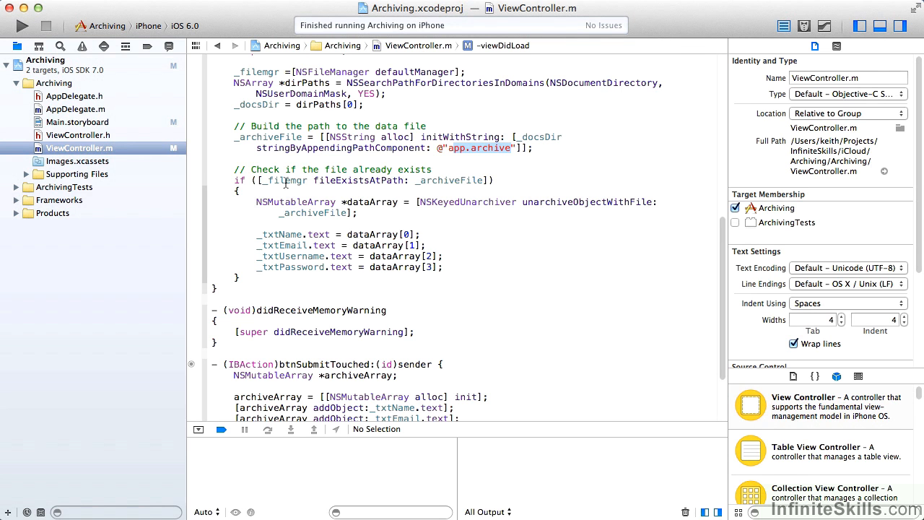
pyautogui.doubleClick(286, 179)
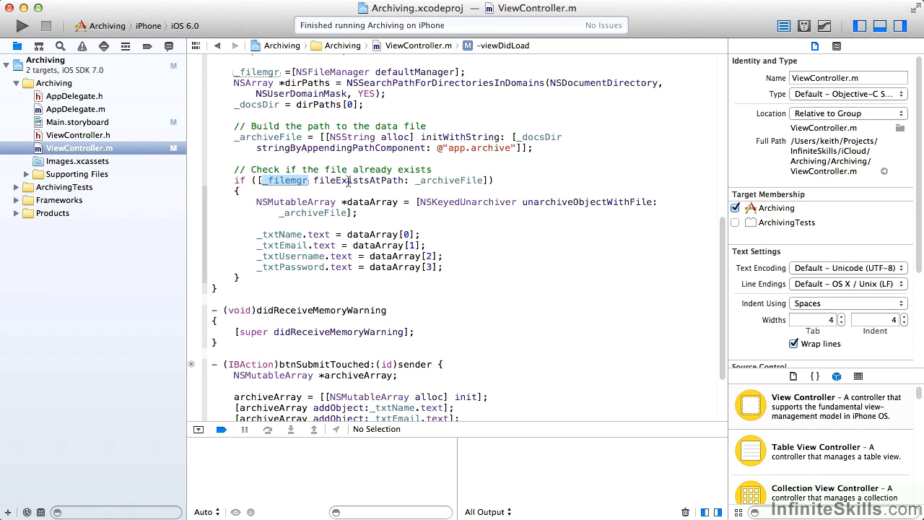
pyautogui.doubleClick(358, 179)
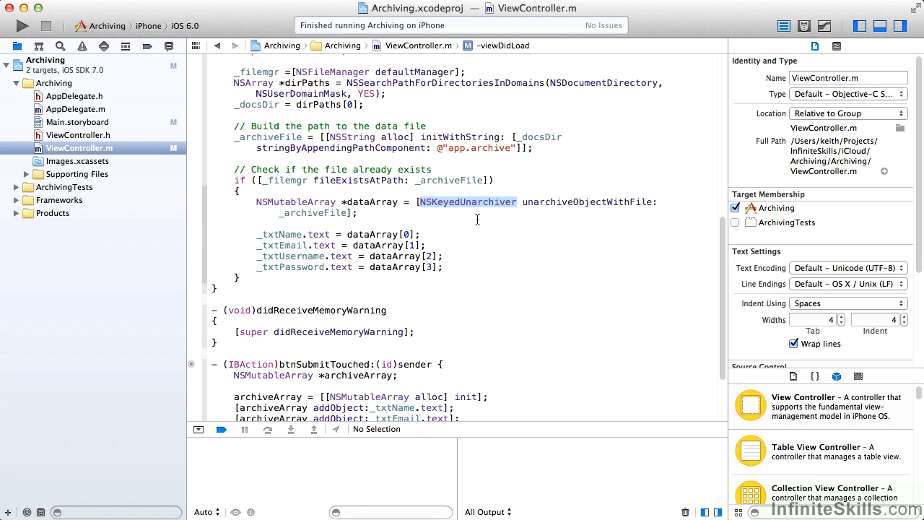
pyautogui.doubleClick(586, 202)
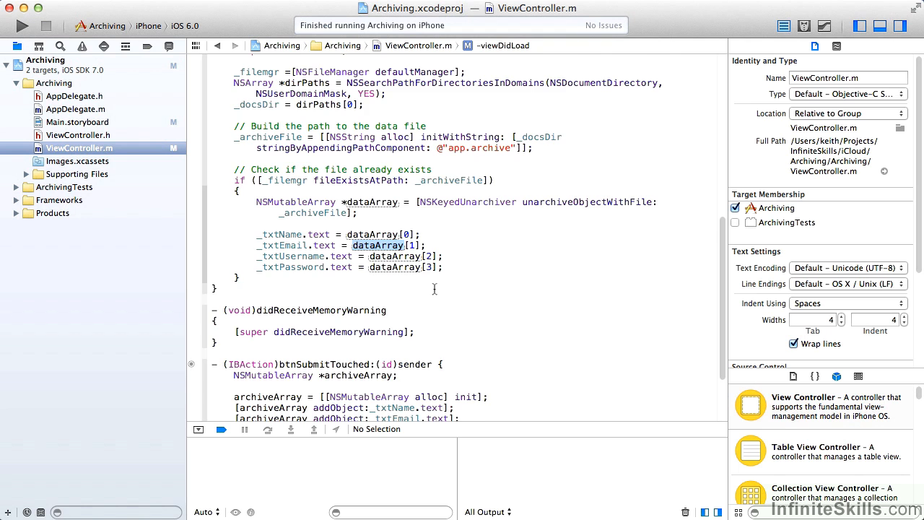
pyautogui.scroll(-3)
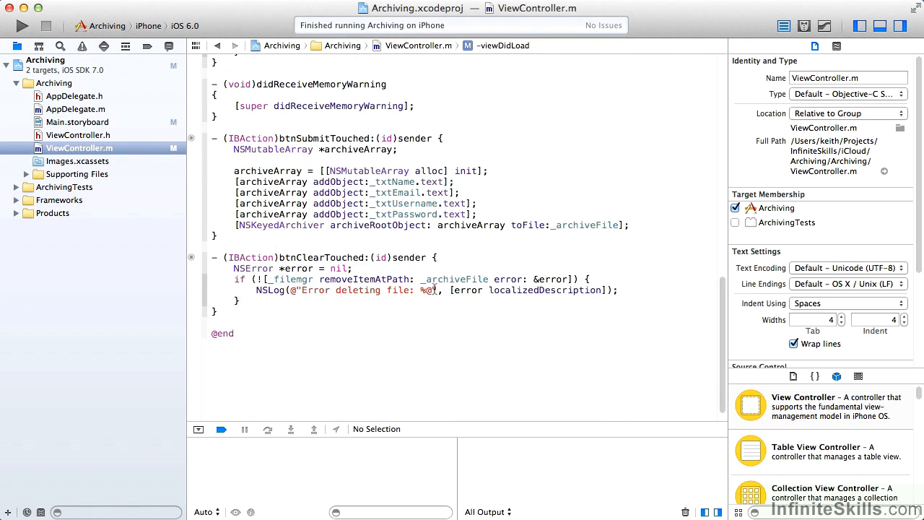
pyautogui.doubleClick(272, 149)
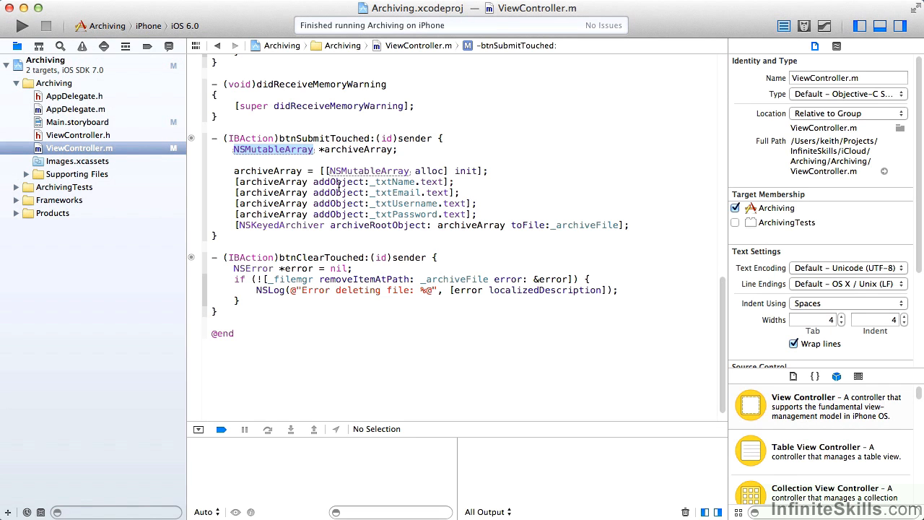
pyautogui.moveTo(337, 213)
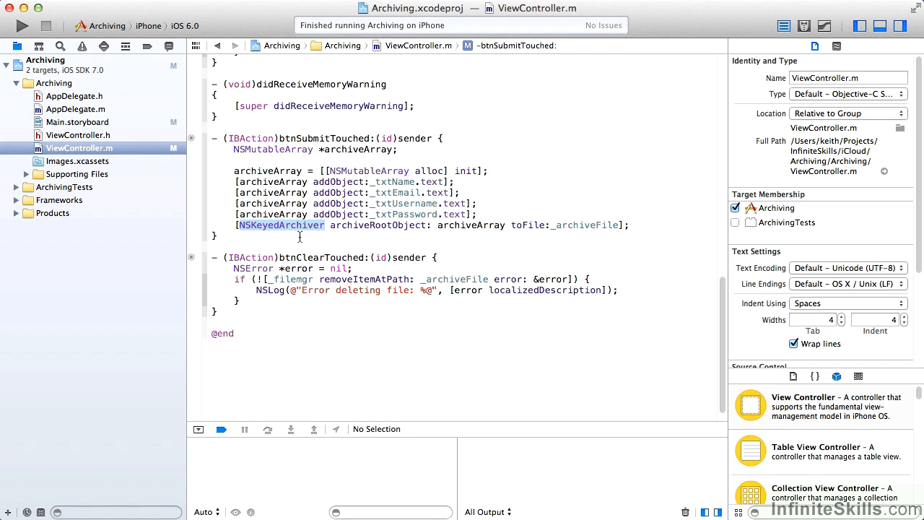
pyautogui.doubleClick(470, 226)
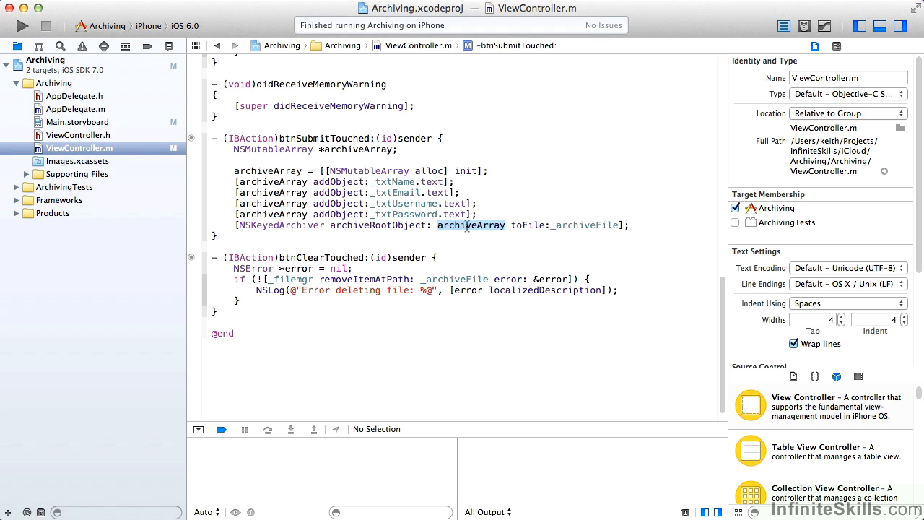
pyautogui.doubleClick(585, 225)
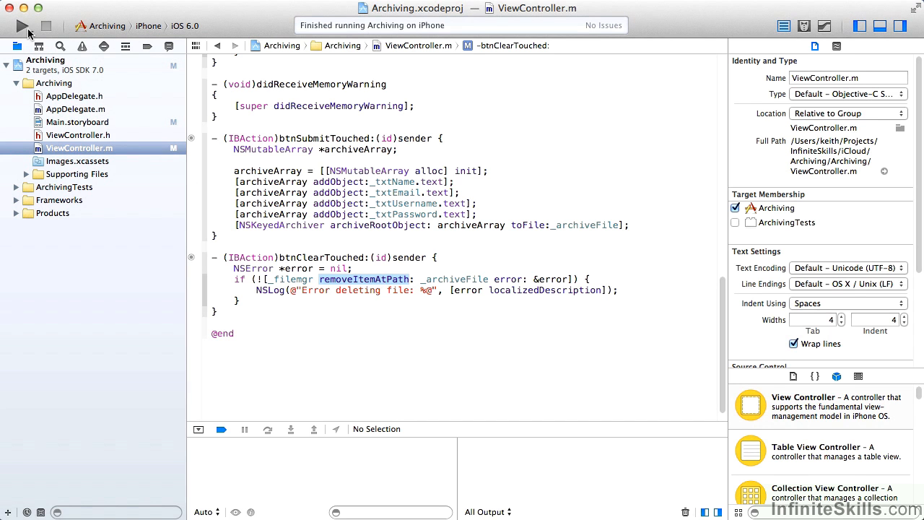
# Step: Run the Archiving app in the simulator and focus the Full Name field
pyautogui.click(23, 26)
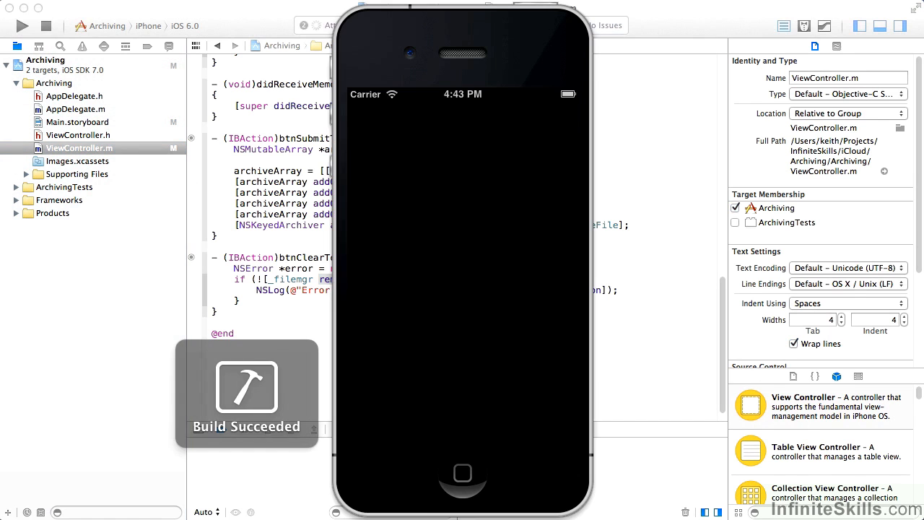
pyautogui.click(22, 26)
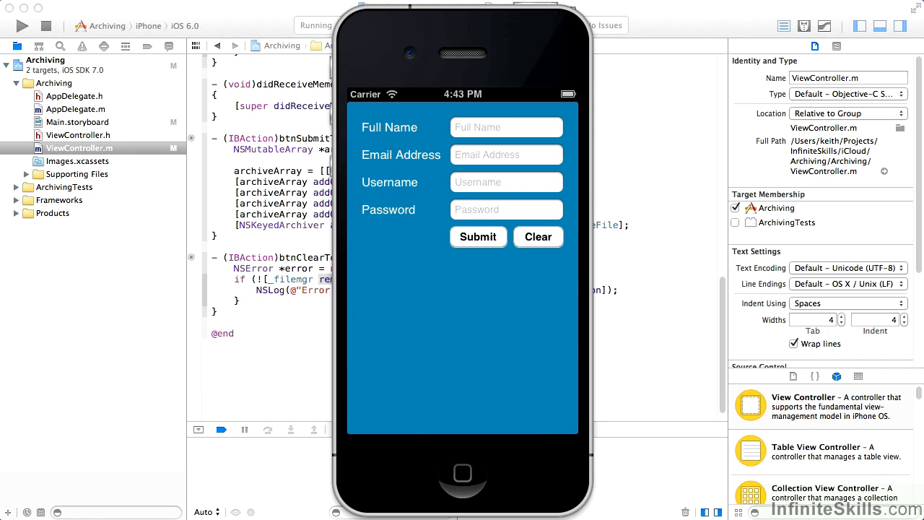
pyautogui.click(505, 127)
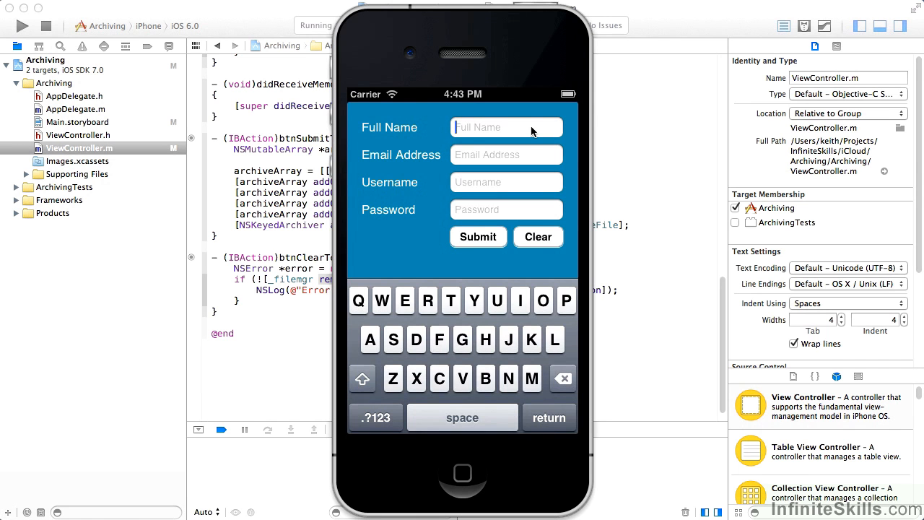
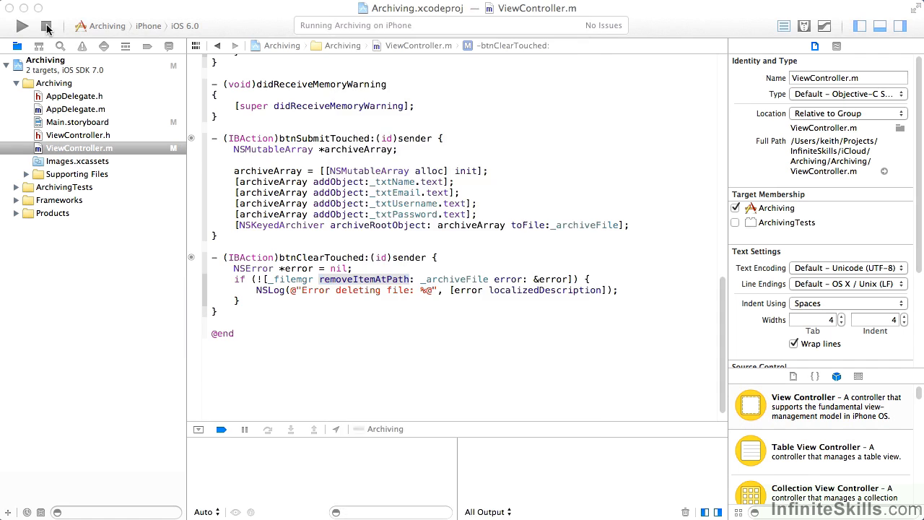
# Step: Relaunch the app to confirm the four fields restore from the archive
pyautogui.click(21, 26)
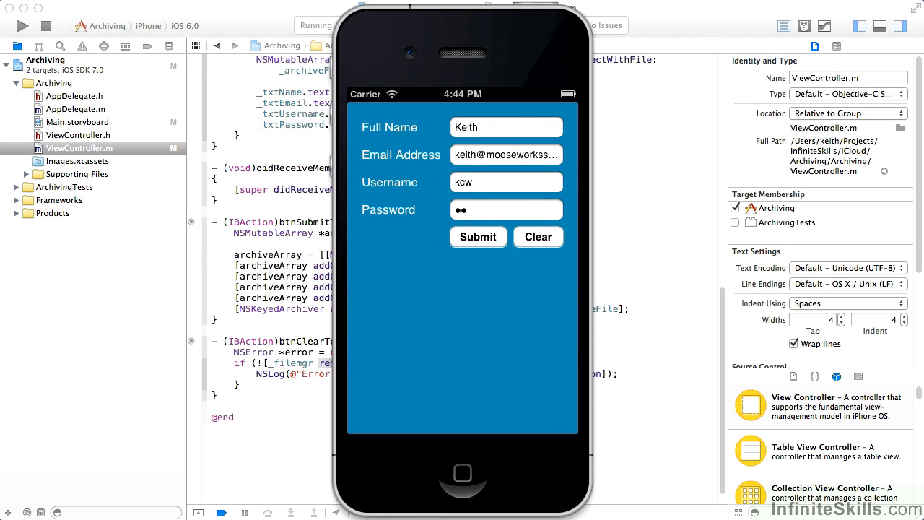
pyautogui.moveTo(519, 137)
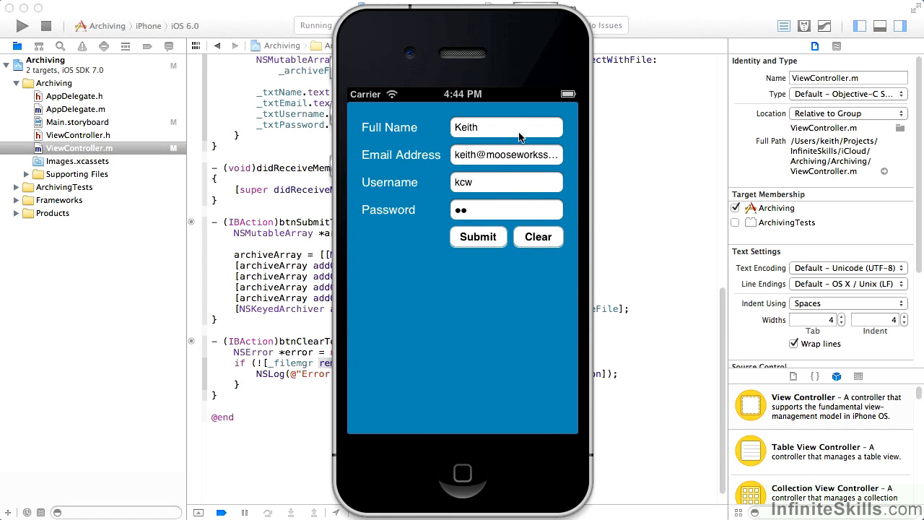
pyautogui.moveTo(505, 311)
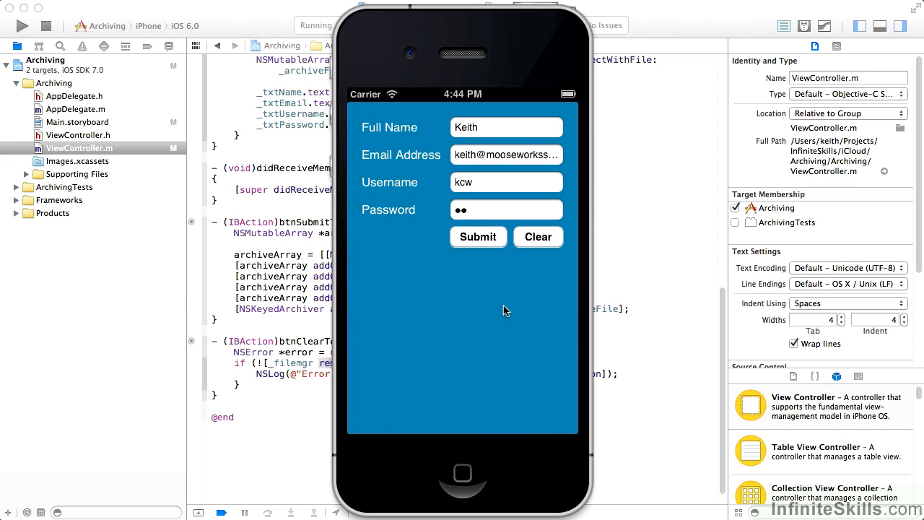